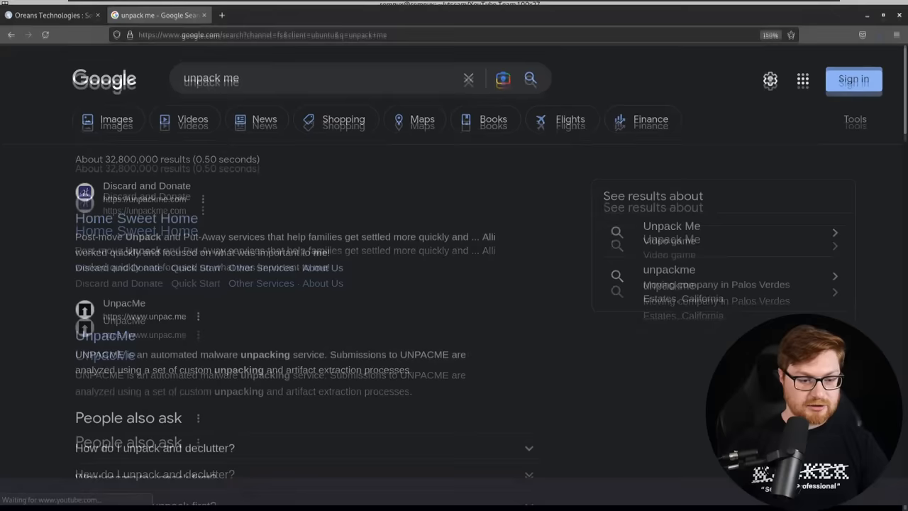
- Open the unpac.me result from the 'unpack me' Google search results
{"action": "left_click", "coordinate": [123, 317]}
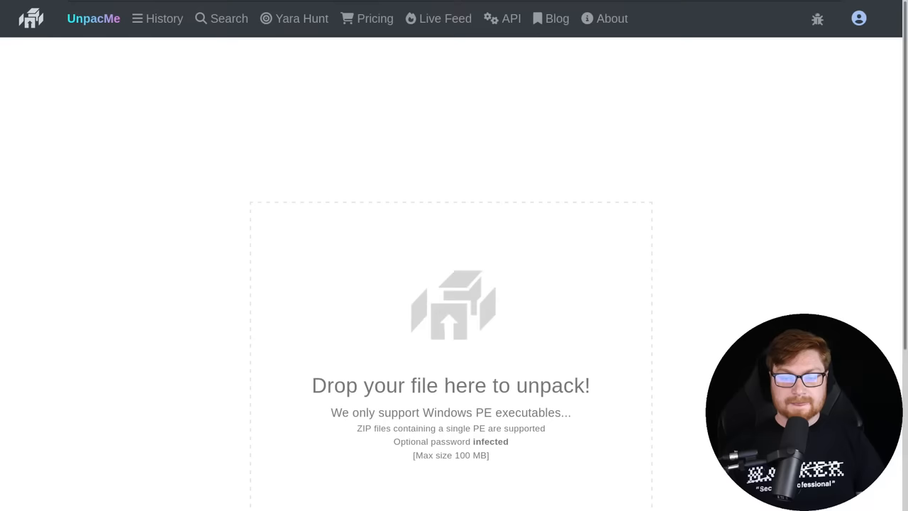